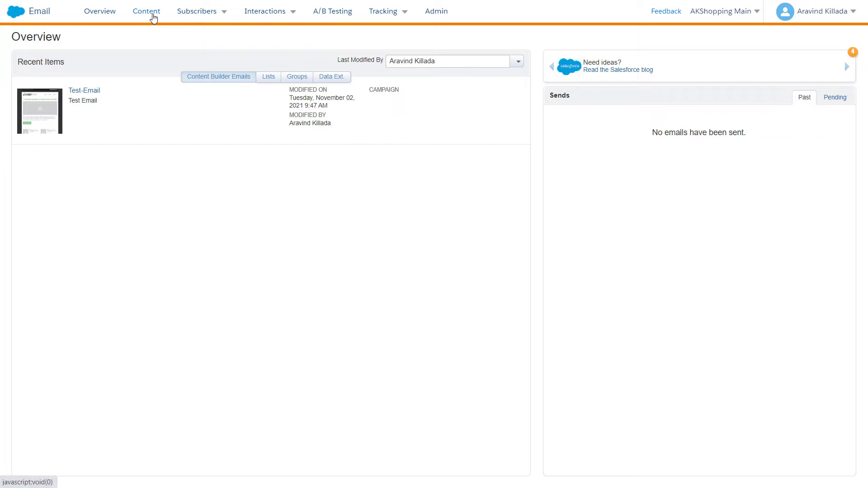
- Open Test-Email from Content in the Preview and Test view
{"action": "left_click", "coordinate": [146, 11]}
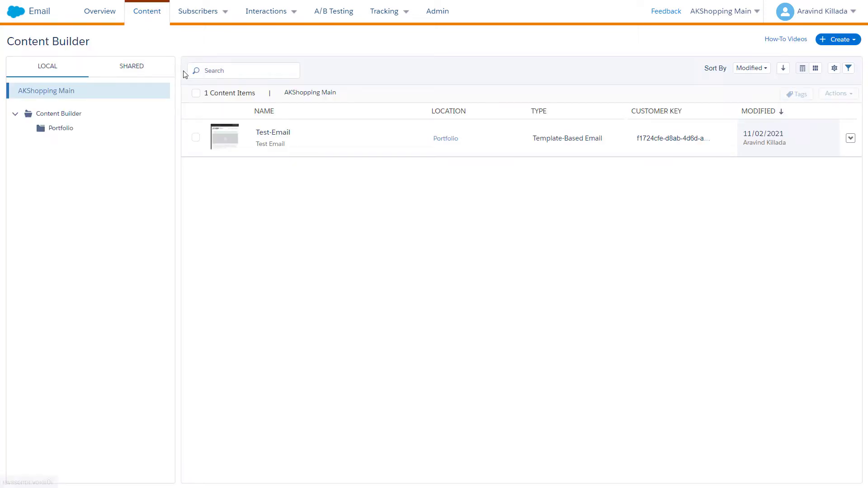
{"action": "left_click", "coordinate": [196, 137]}
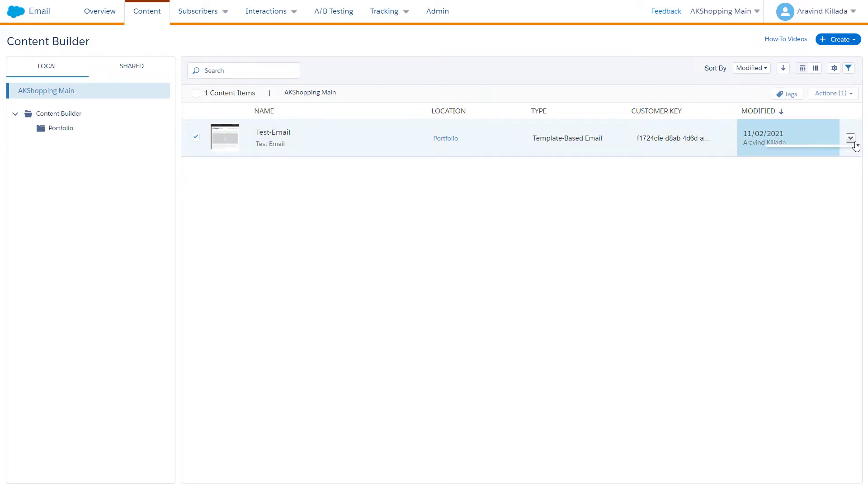
{"action": "left_click", "coordinate": [851, 138]}
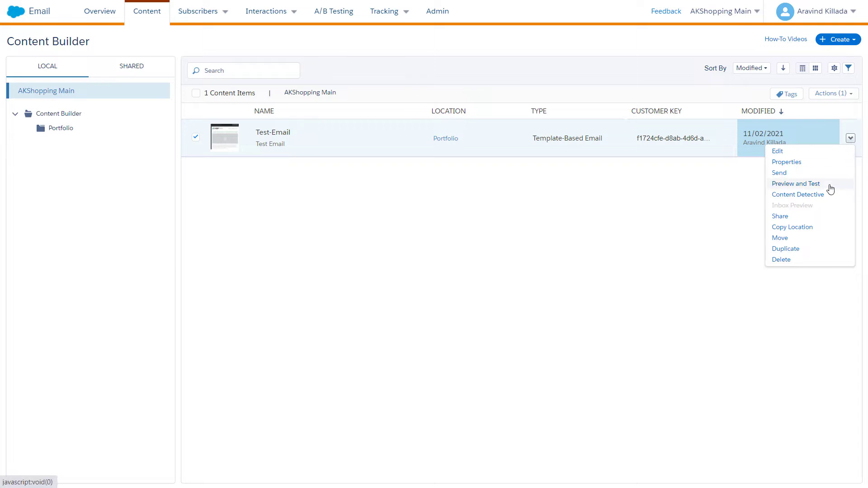
{"action": "left_click", "coordinate": [796, 183]}
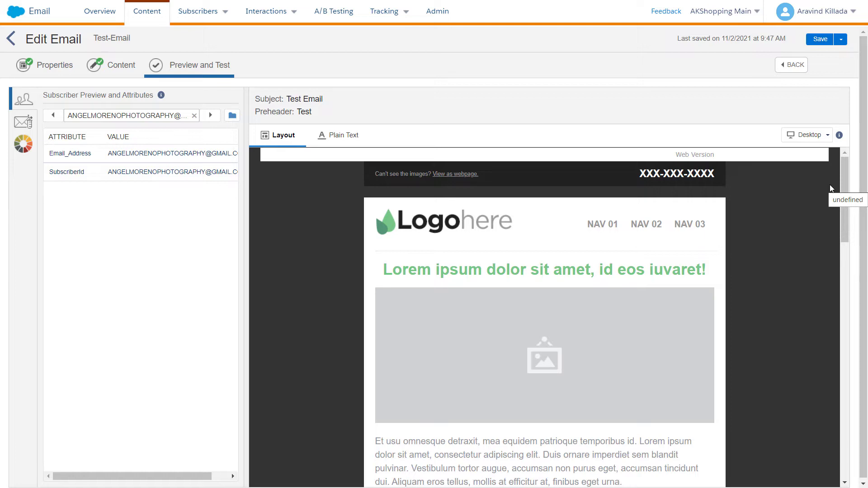
{"action": "mouse_move", "coordinate": [811, 190]}
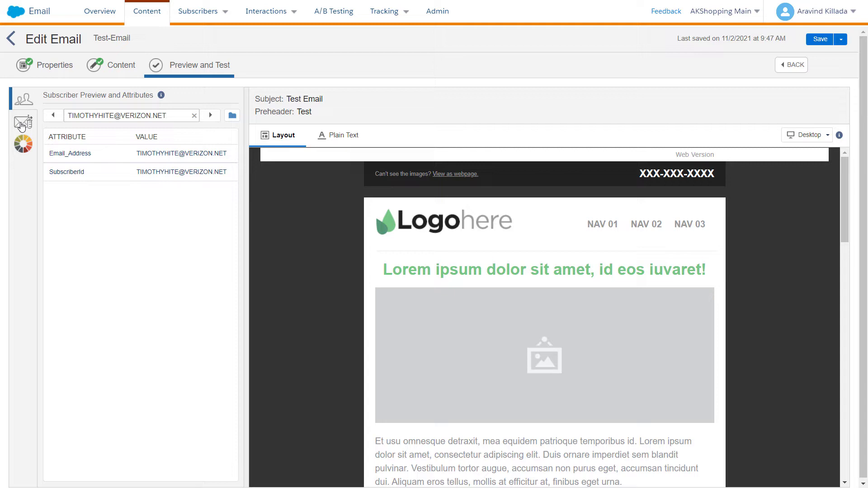
- Bring up the Test Send settings panel for Test-Email
{"action": "left_click", "coordinate": [23, 122]}
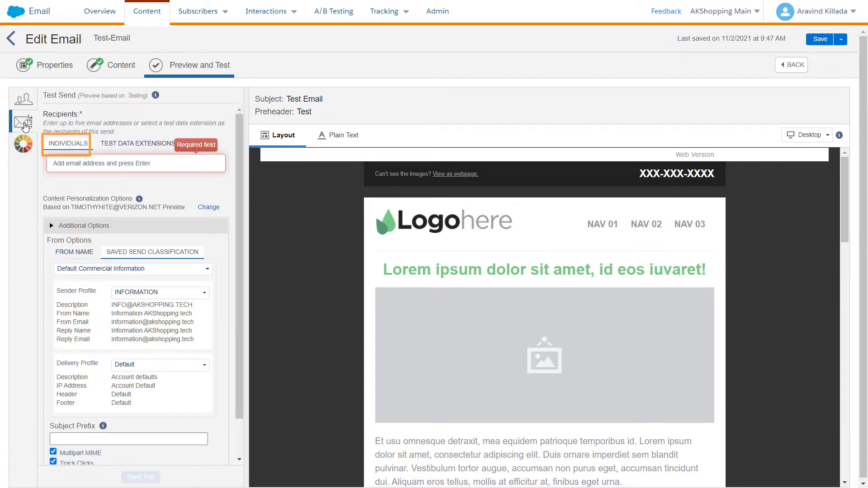
{"action": "left_click", "coordinate": [136, 143]}
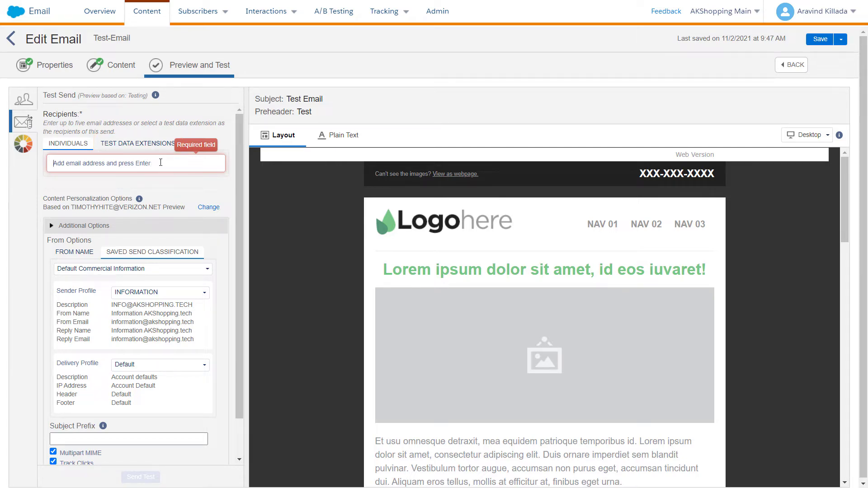
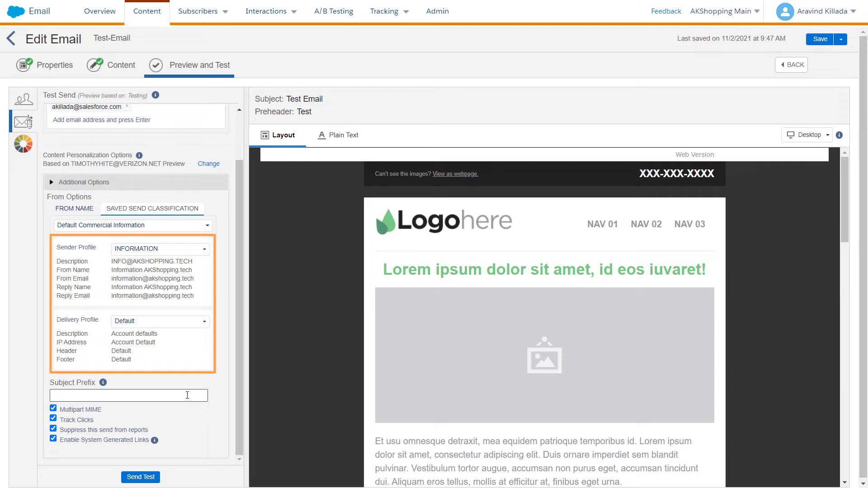
{"action": "type", "text": "[Test]"}
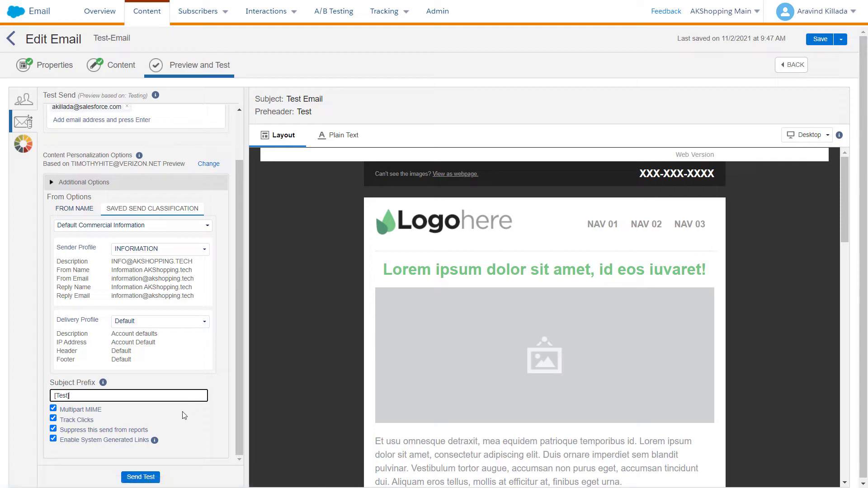
{"action": "left_click", "coordinate": [141, 476]}
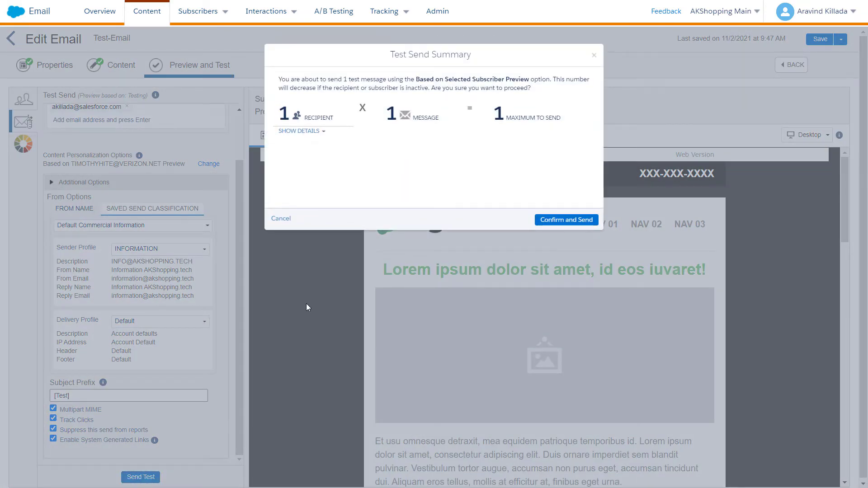
{"action": "left_click", "coordinate": [565, 220]}
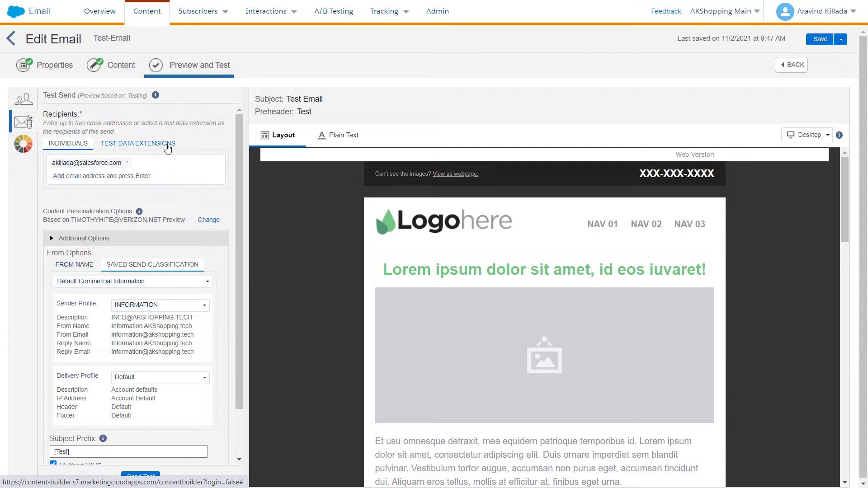
- Choose the Testing data extension from the personal testing folder as test recipients
{"action": "left_click", "coordinate": [137, 144]}
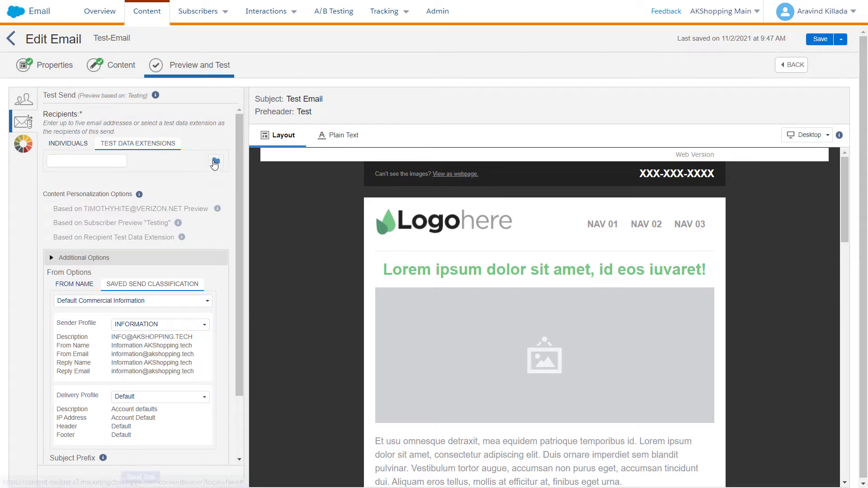
{"action": "left_click", "coordinate": [215, 161]}
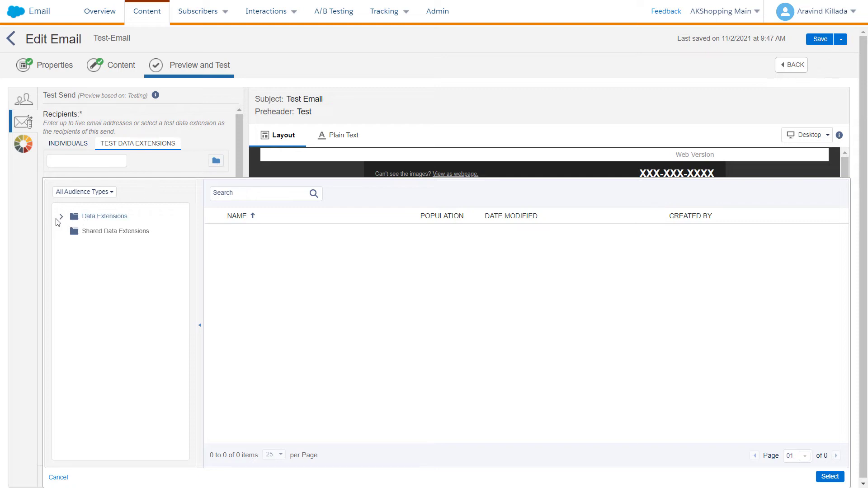
{"action": "left_click", "coordinate": [59, 216]}
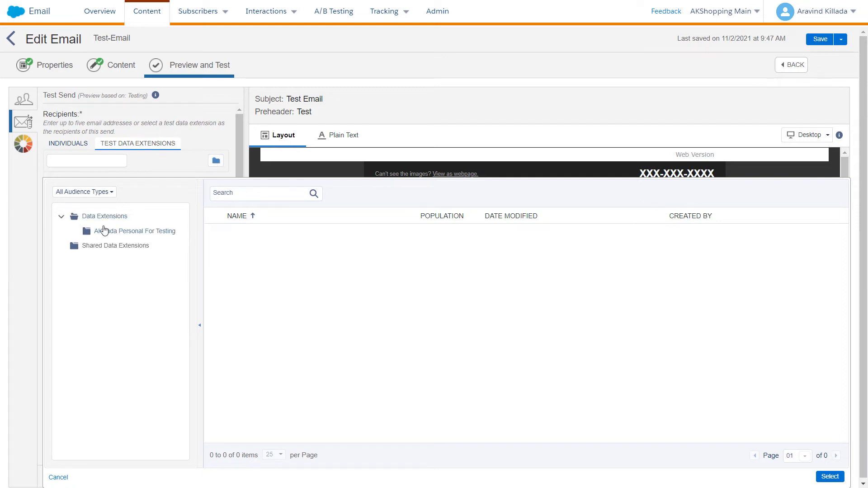
{"action": "left_click", "coordinate": [134, 232]}
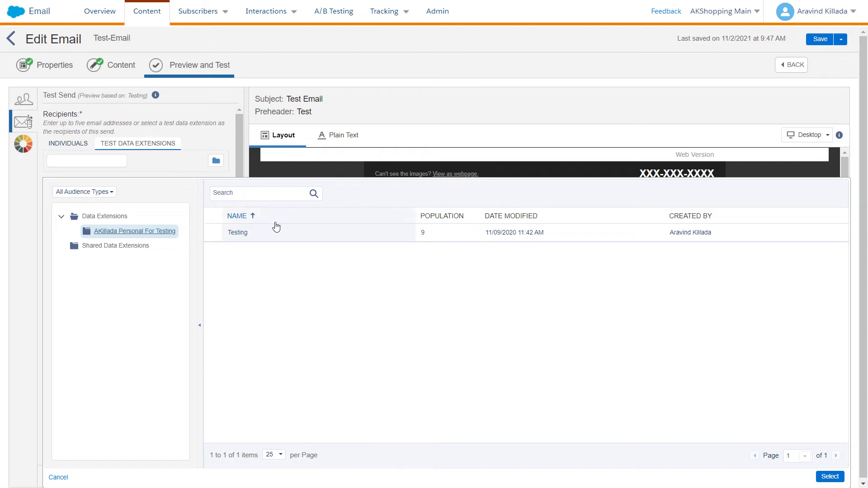
{"action": "left_click", "coordinate": [237, 232]}
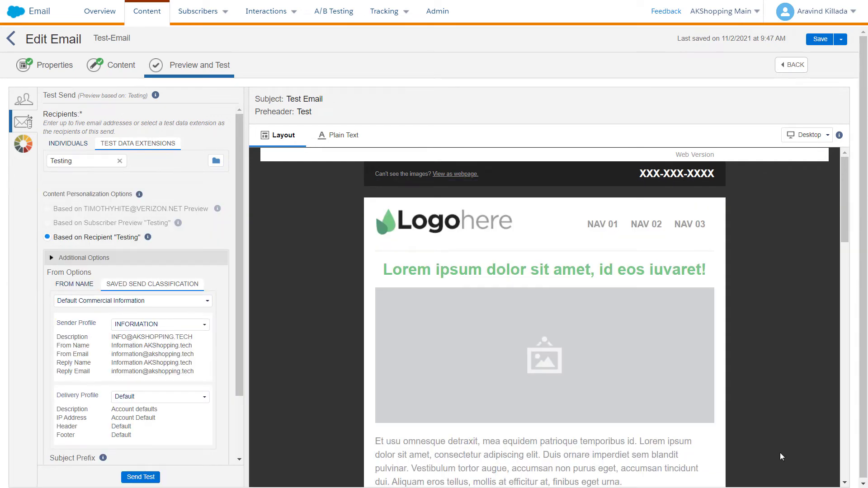
{"action": "mouse_move", "coordinate": [205, 240]}
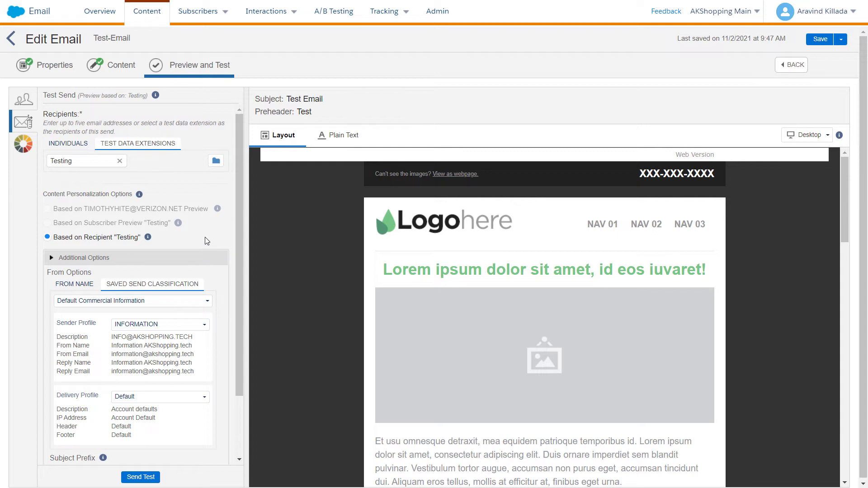
- Send the test to the nine Testing recipients with subject prefix [Test], confirming it
{"action": "scroll", "scroll_direction": "down", "scroll_amount": 3}
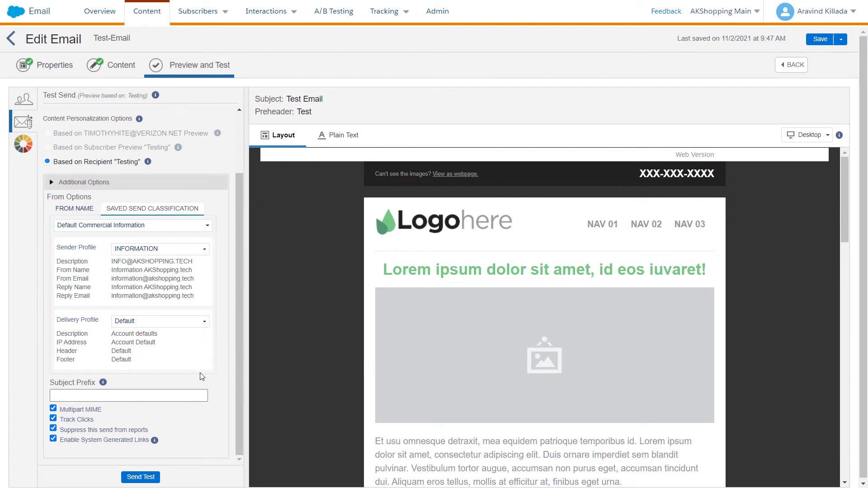
{"action": "type", "text": "[Test]"}
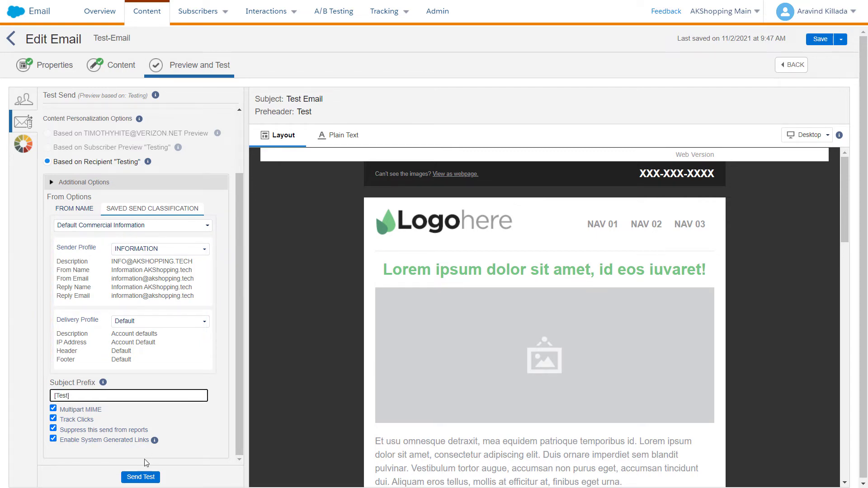
{"action": "left_click", "coordinate": [140, 477]}
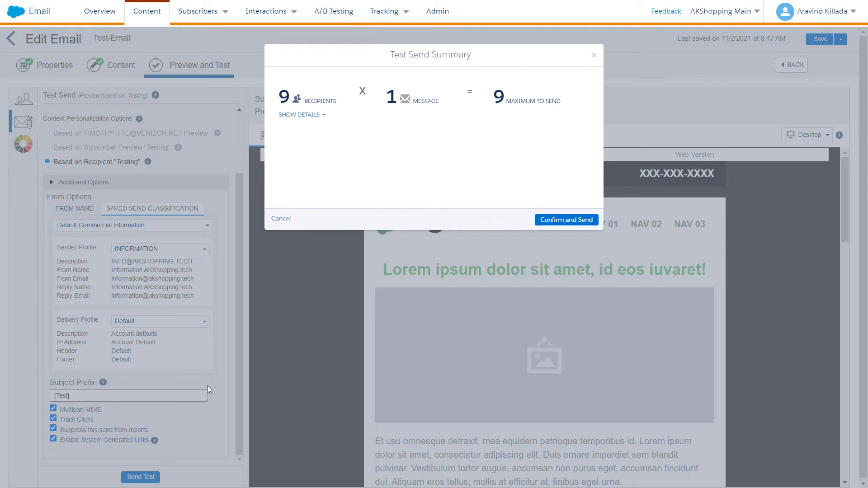
{"action": "left_click", "coordinate": [565, 220]}
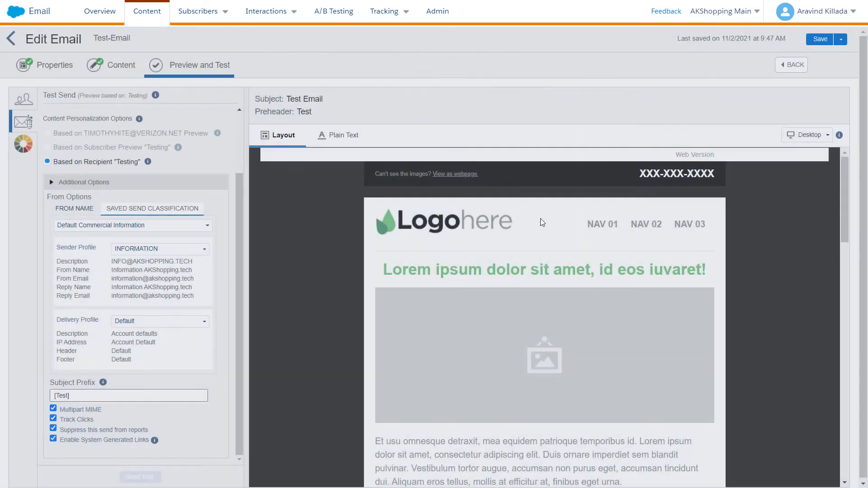
{"action": "left_click", "coordinate": [140, 477]}
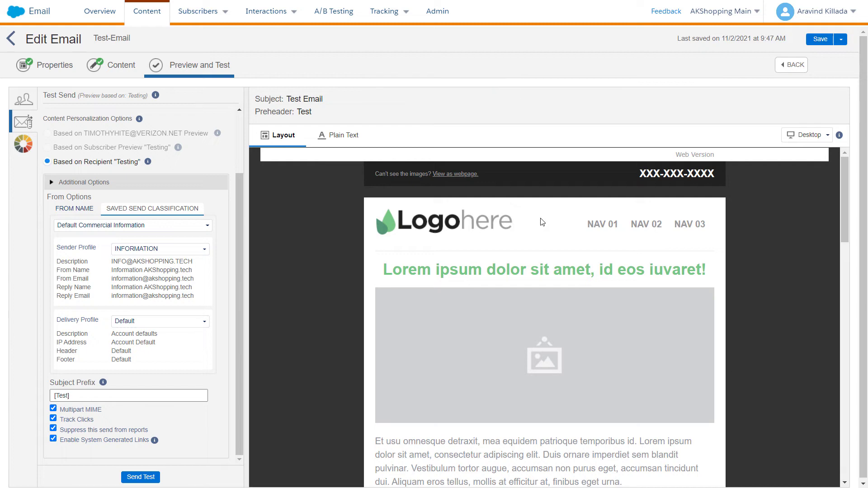
{"action": "mouse_move", "coordinate": [487, 158]}
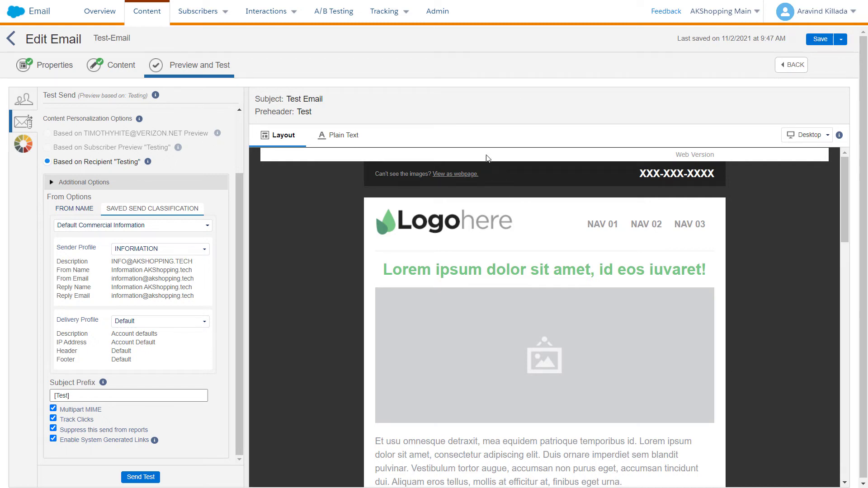
- Show Test Send Emails under My Tracking in the Tracking area
{"action": "left_click", "coordinate": [384, 11]}
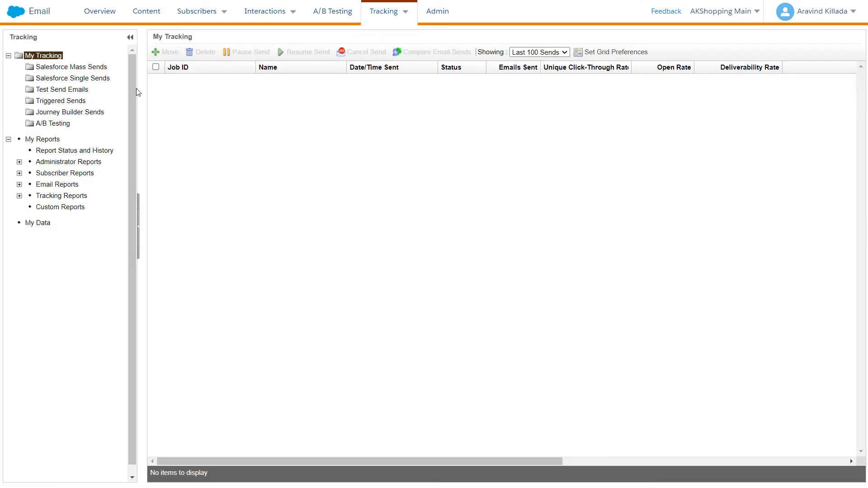
{"action": "left_click", "coordinate": [62, 90]}
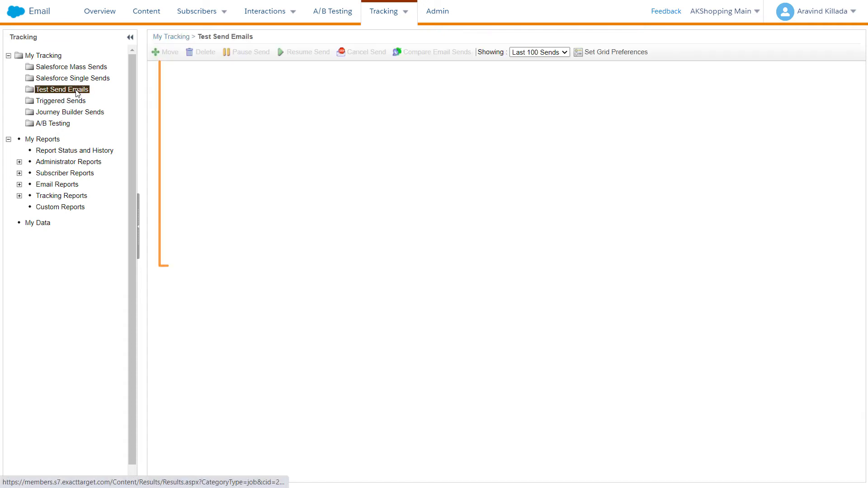
{"action": "left_click", "coordinate": [62, 89]}
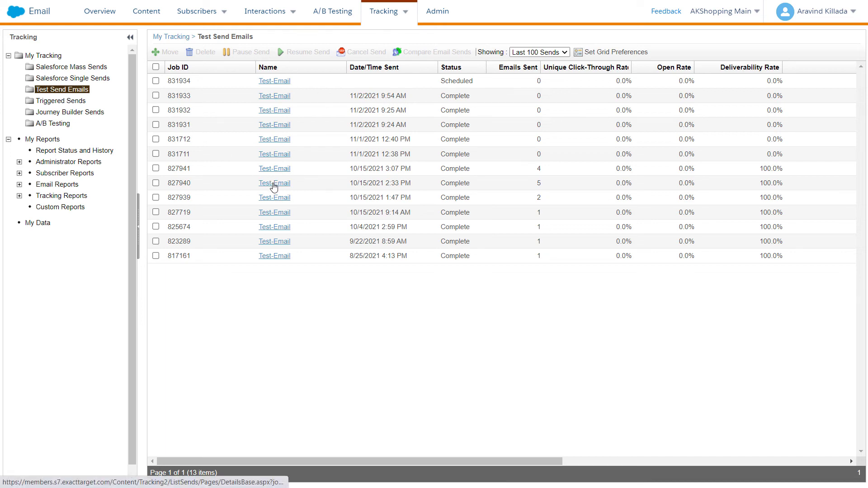
- Open the tracking details for Test-Email job 827940
{"action": "left_click", "coordinate": [274, 183]}
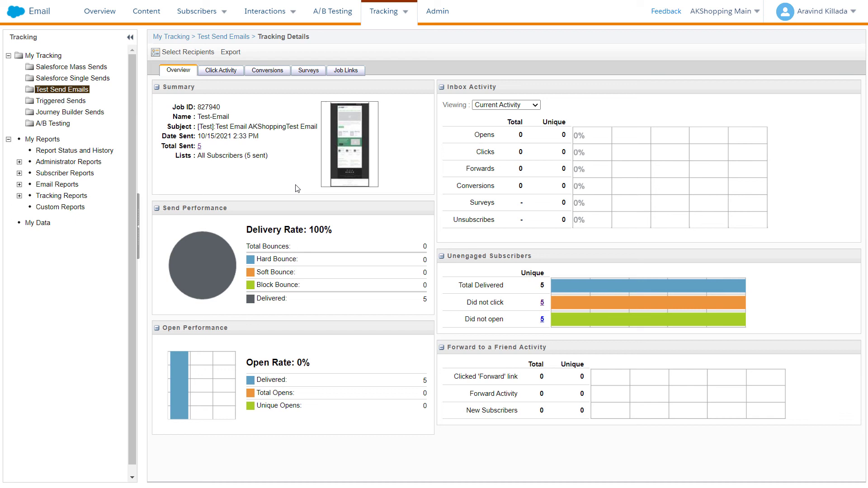
{"action": "mouse_move", "coordinate": [235, 162]}
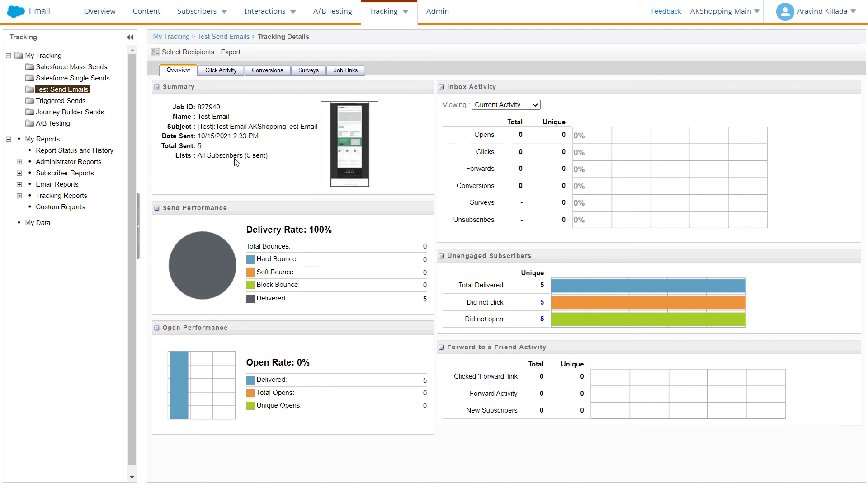